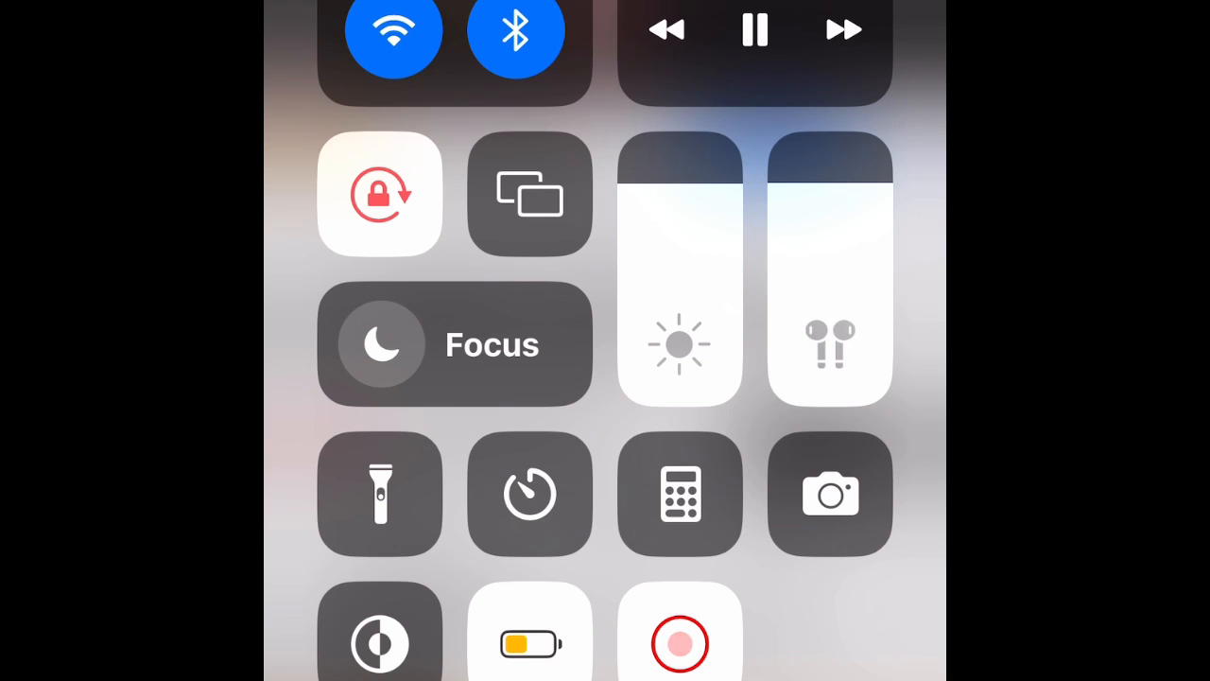
- Start recording the iPhone's screen from Control Center
click(680, 645)
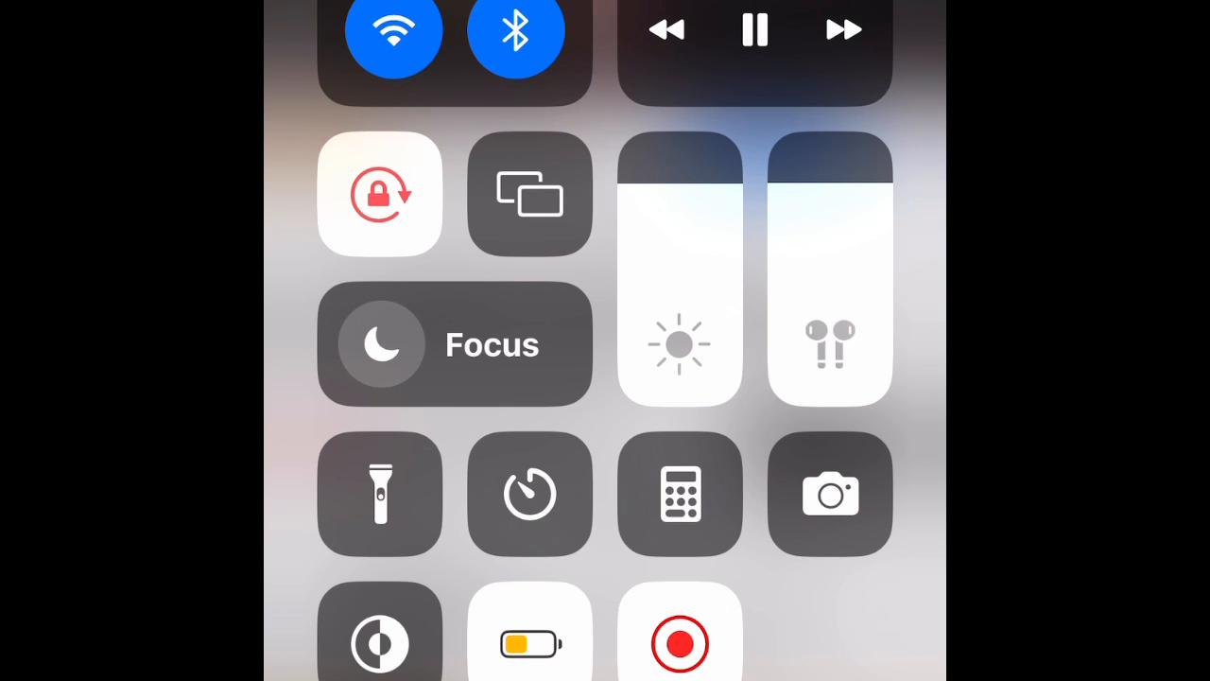